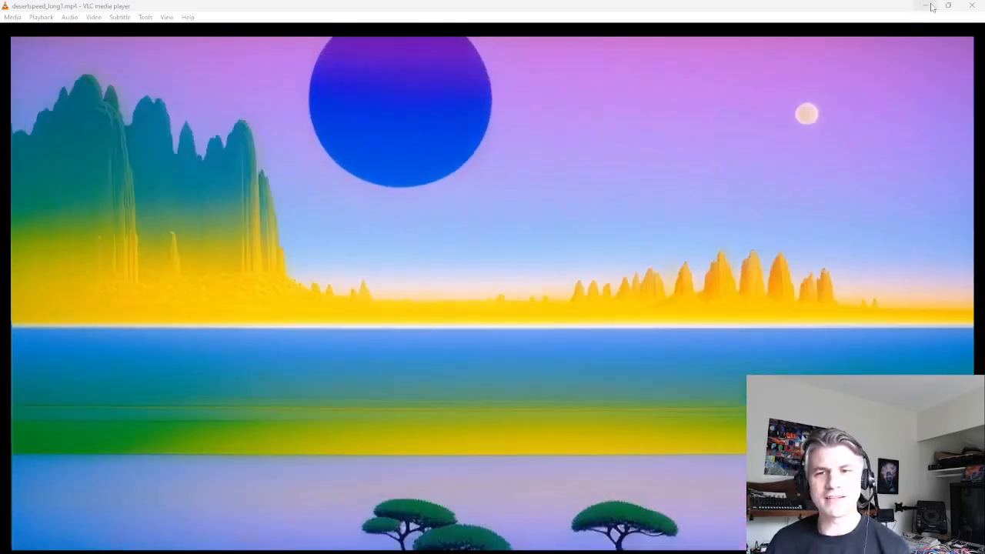
{"action": "mouse_move", "coordinate": [924, 6]}
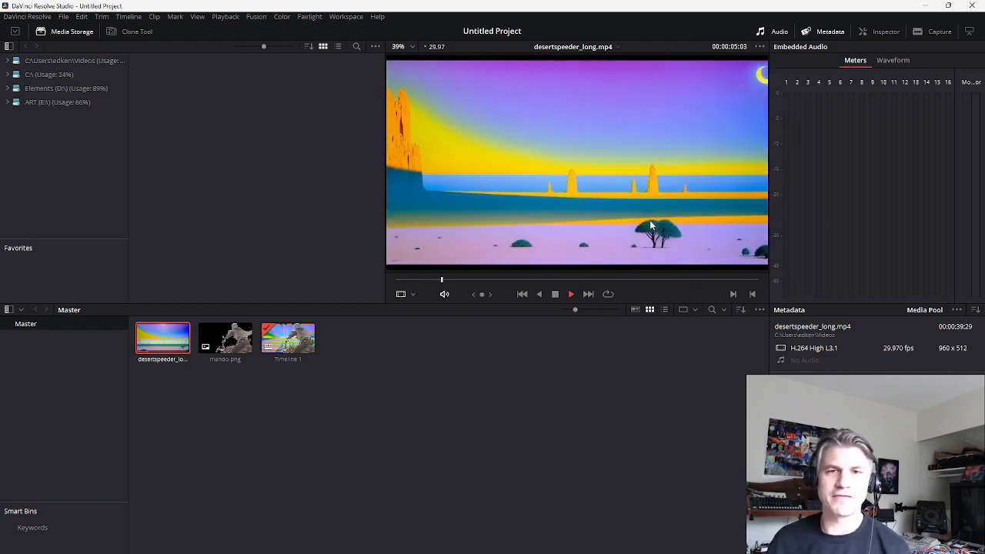
Preview desertspeeder_long.mp4 from the media pool in the viewer
{"action": "left_click", "coordinate": [571, 293]}
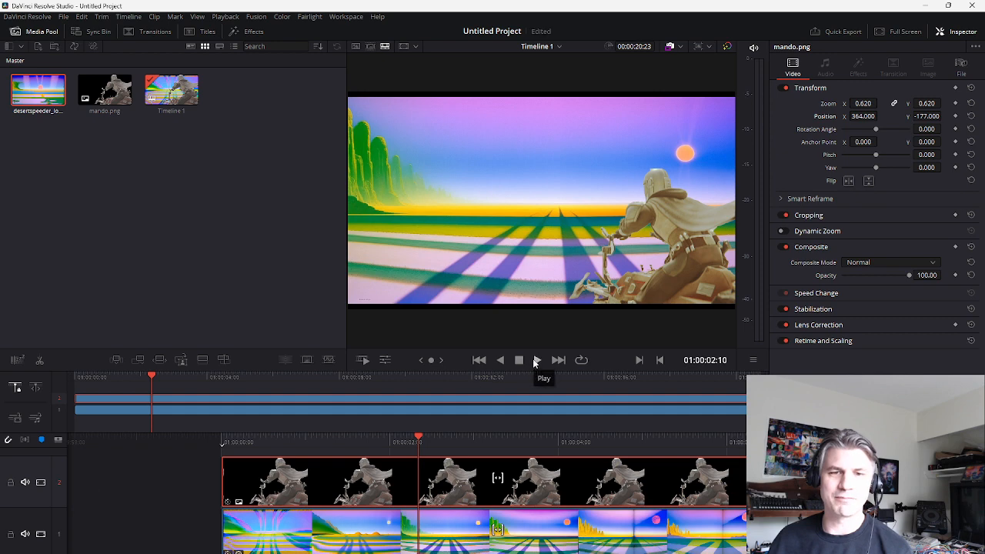
Play the timeline showing the Mandalorian figure over the desert, then stop playback
{"action": "left_click", "coordinate": [536, 359]}
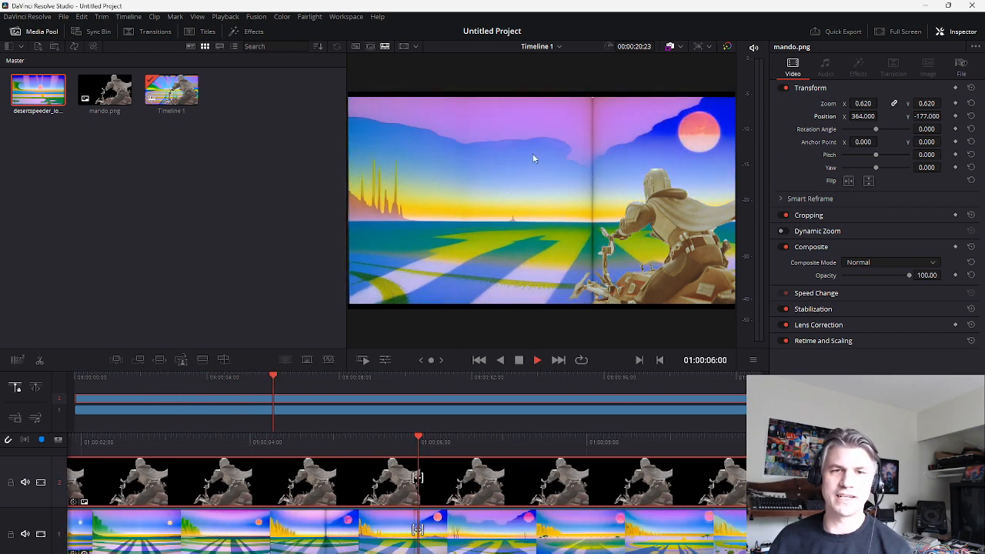
{"action": "left_click", "coordinate": [519, 359]}
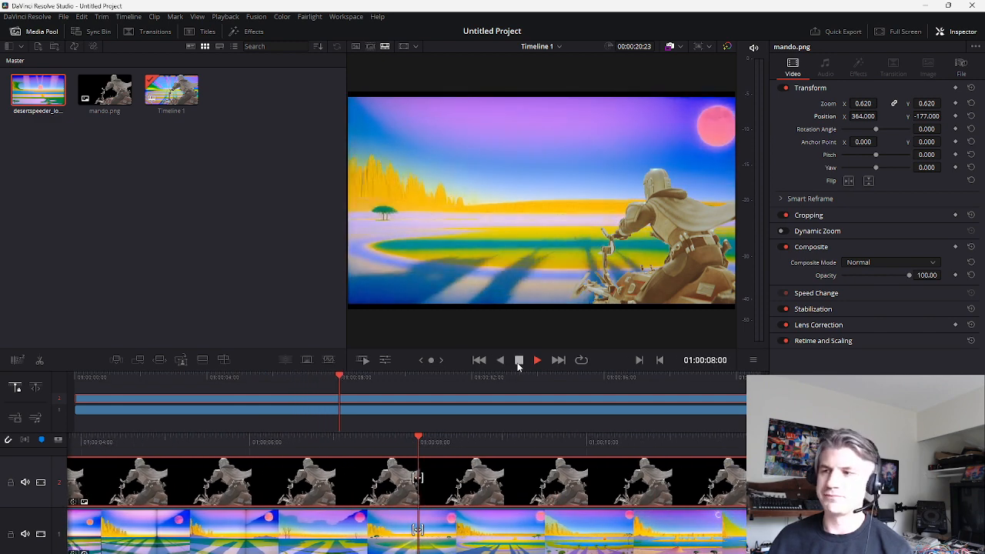
{"action": "left_click", "coordinate": [536, 359]}
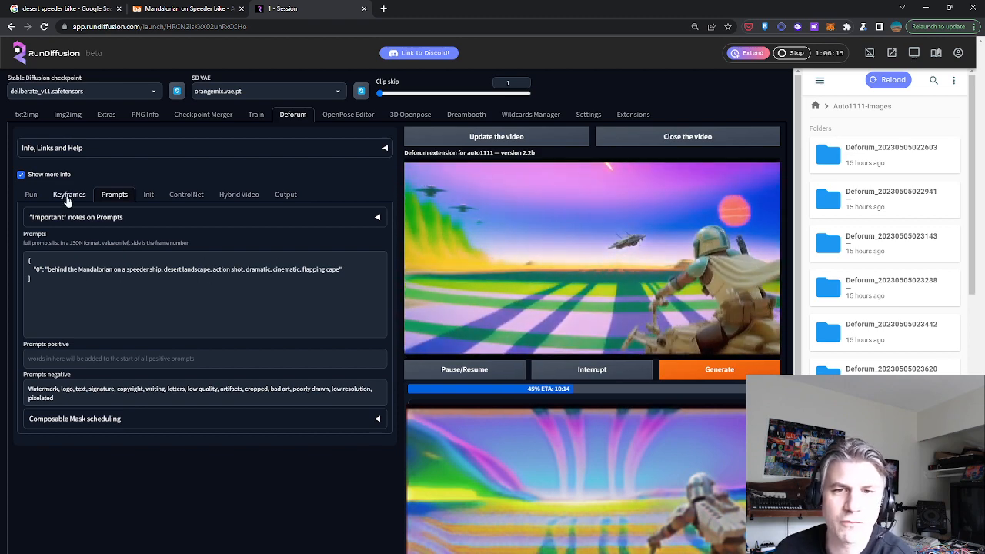
Show the Deforum Keyframes settings, then the step schedule settings
{"action": "left_click", "coordinate": [68, 194]}
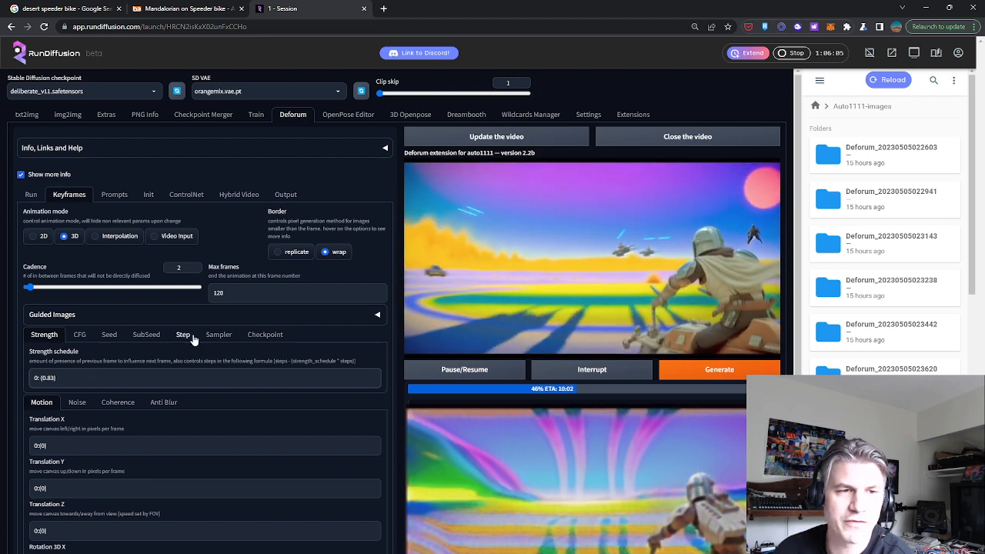
{"action": "left_click", "coordinate": [239, 194]}
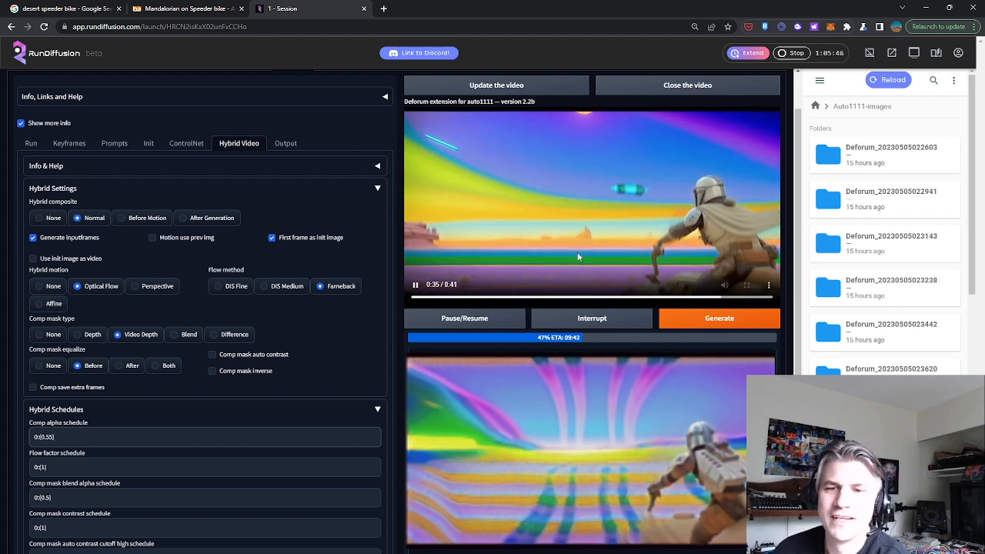
Scroll through the Hybrid Video settings and play the rendered Mandalorian output video
{"action": "scroll", "scroll_direction": "down", "scroll_amount": 3}
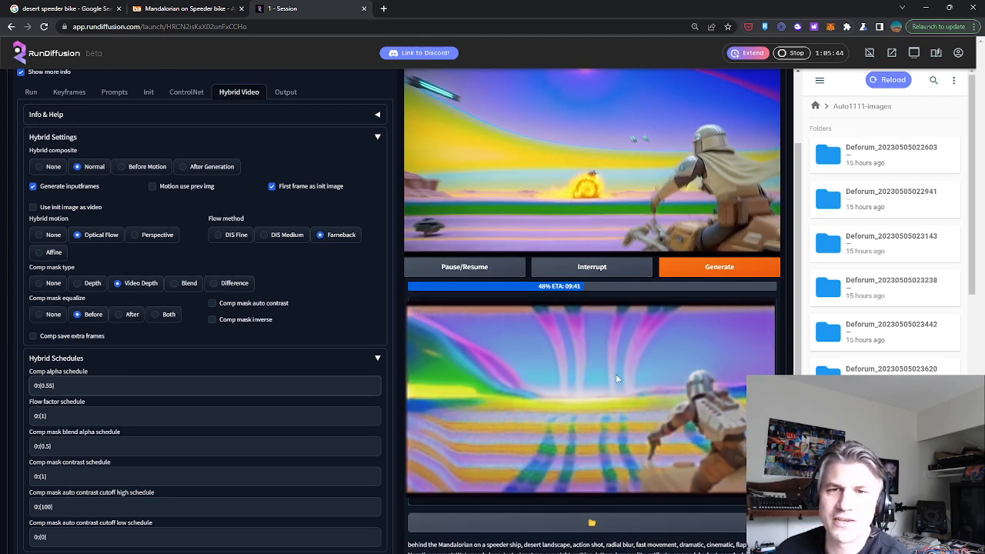
{"action": "mouse_move", "coordinate": [647, 418]}
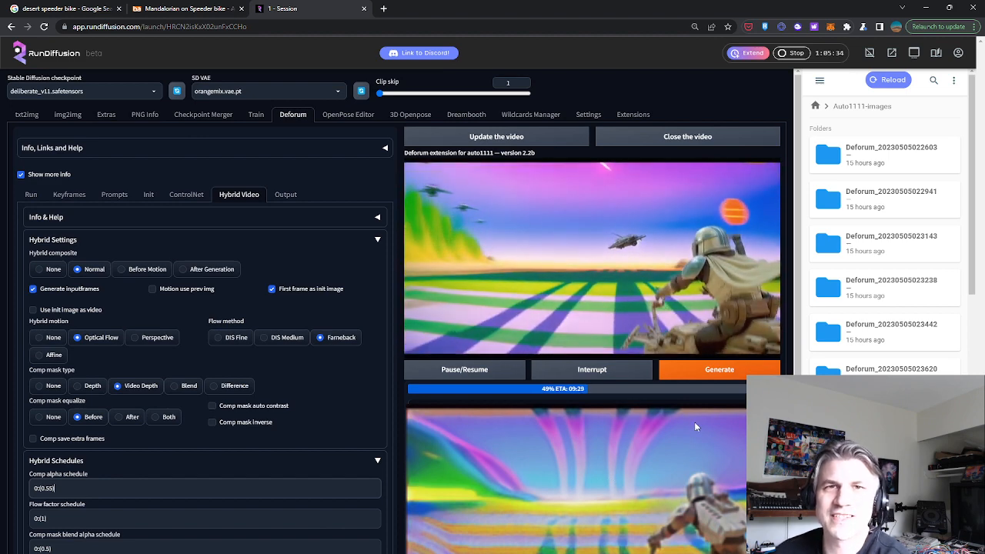
{"action": "left_click", "coordinate": [592, 257]}
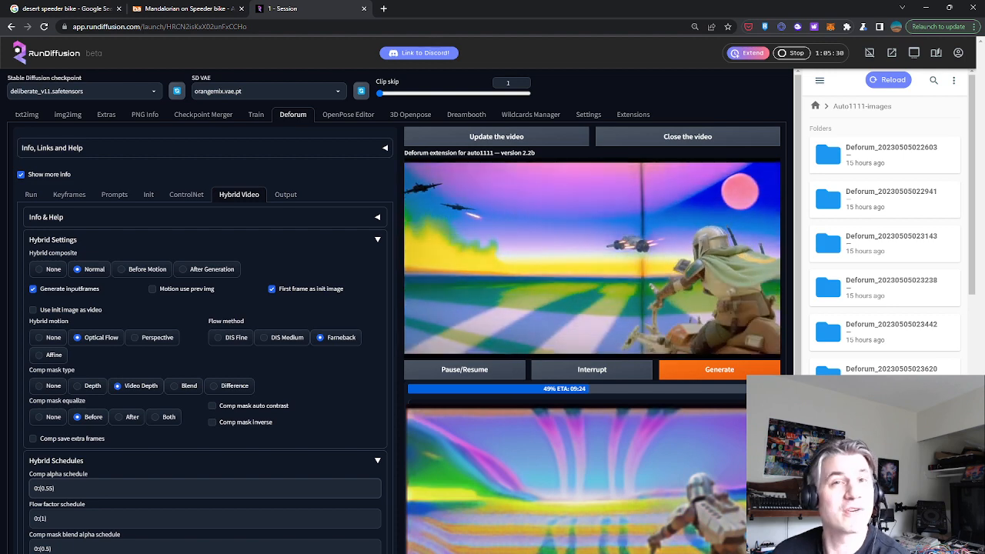
{"action": "left_click", "coordinate": [591, 257]}
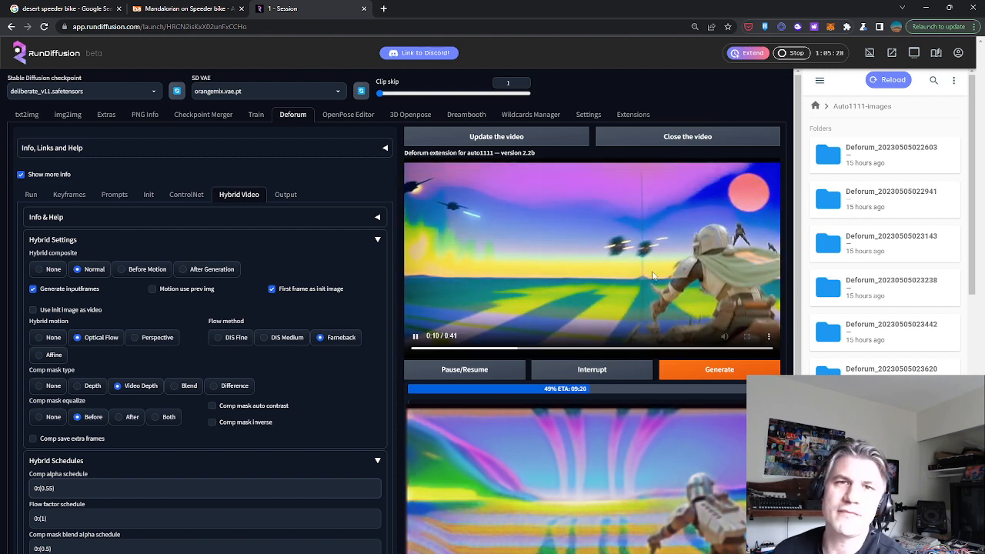